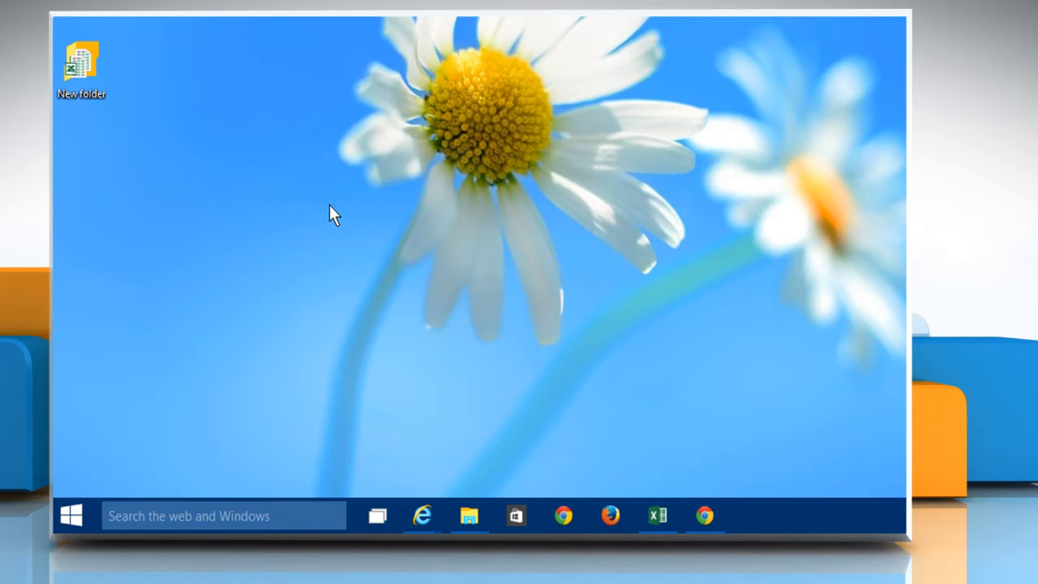
mouse_move(376, 316)
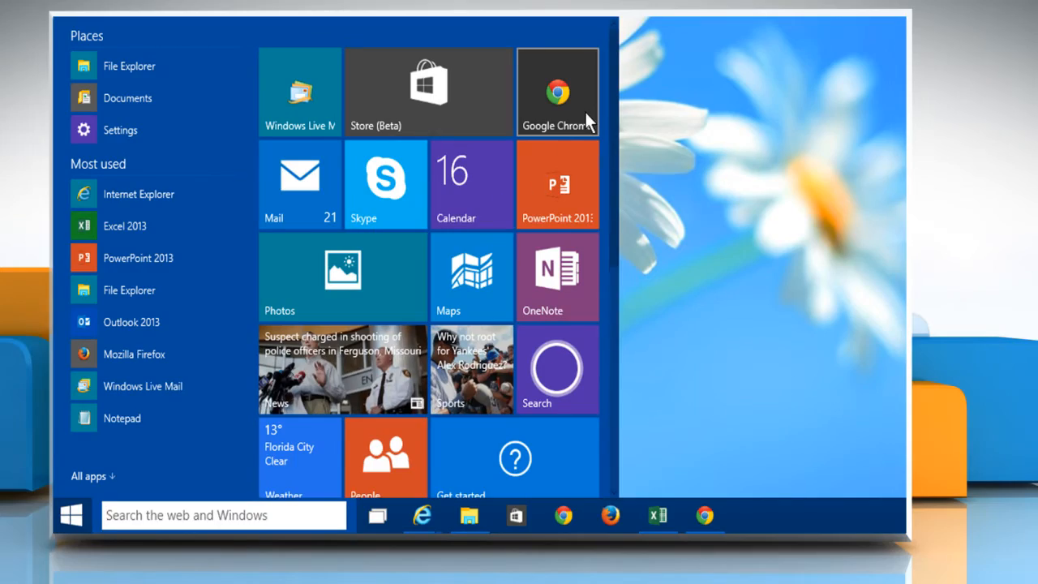
left_click(558, 91)
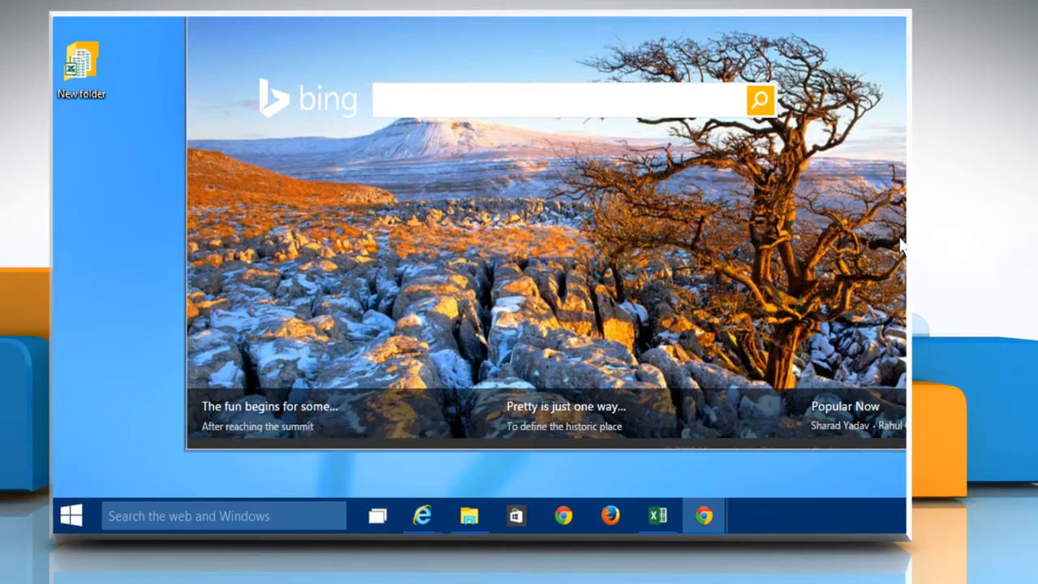
left_click(699, 514)
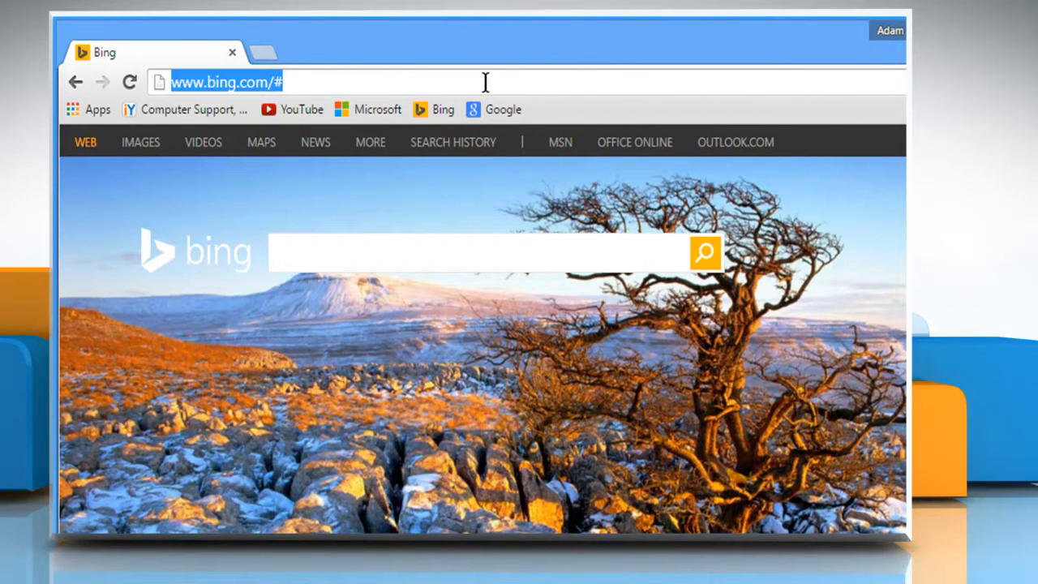
type("www.pinterest")
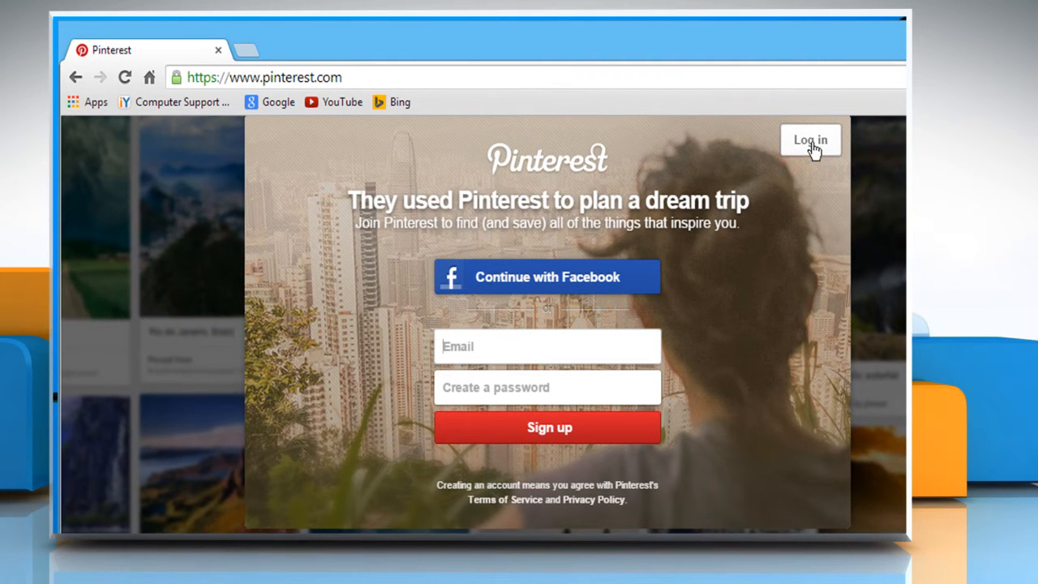
left_click(810, 140)
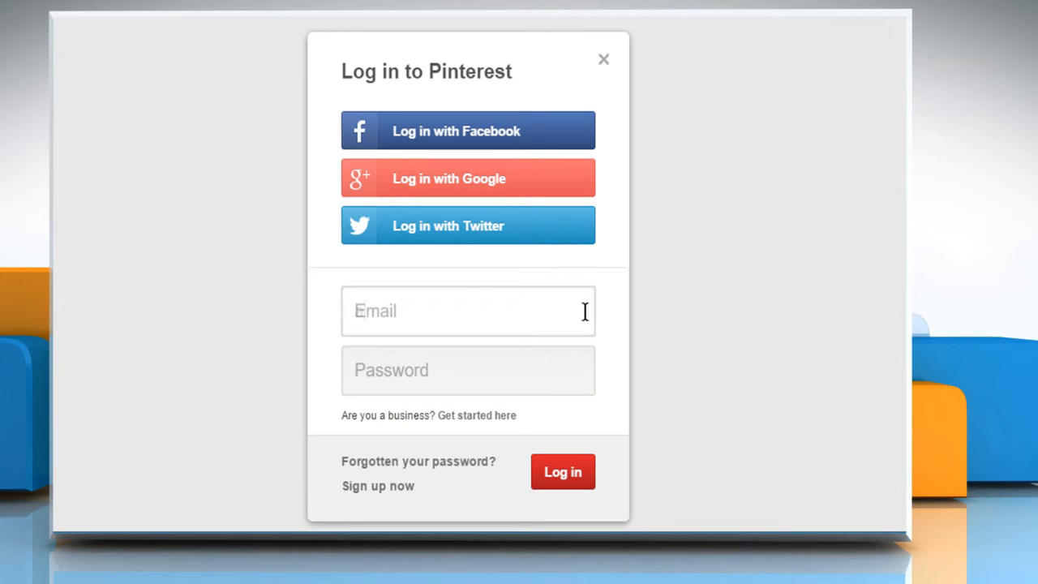
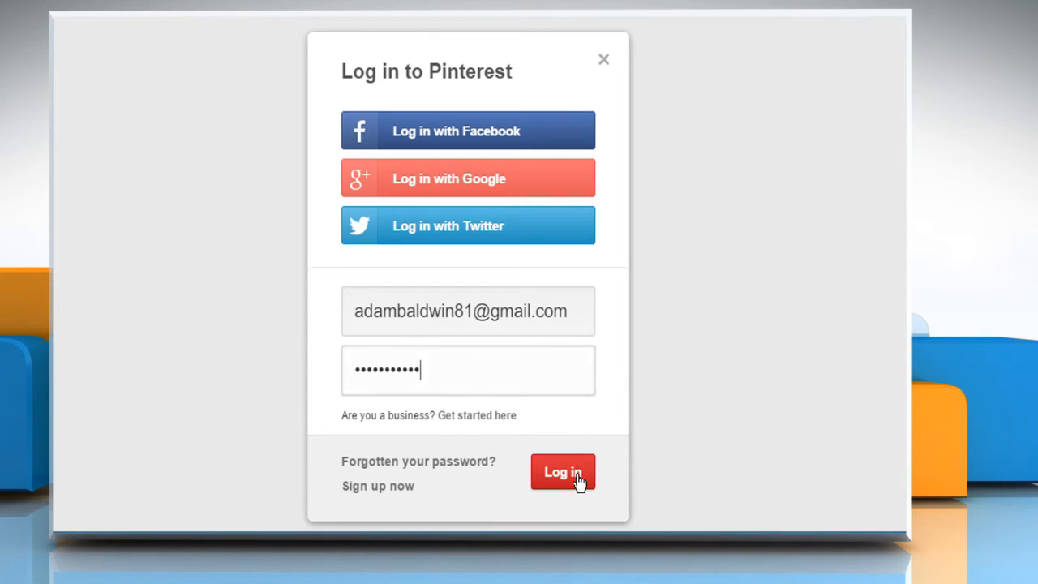
left_click(561, 472)
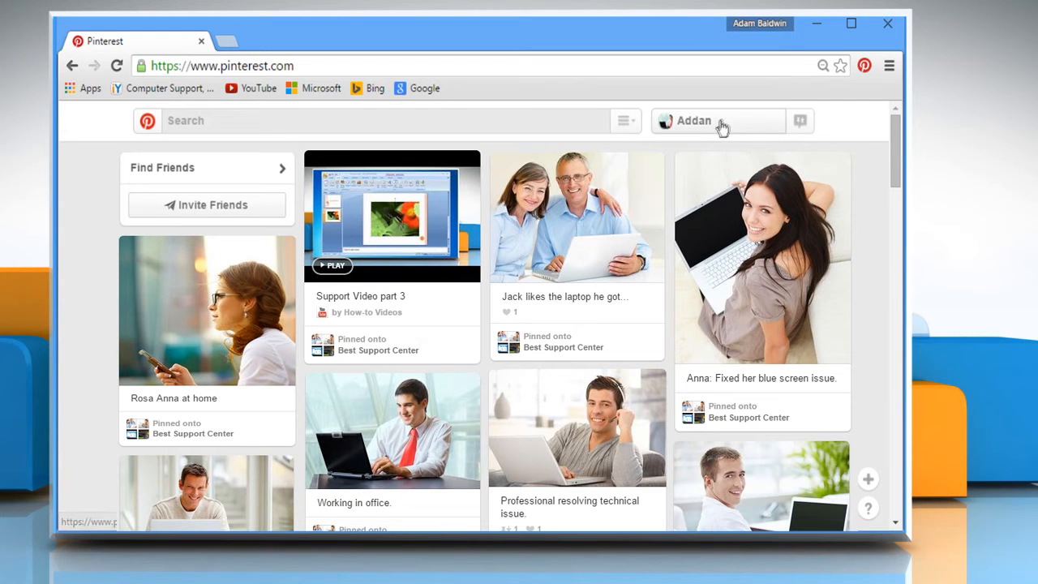
Step: Go from the profile page's gear menu to Account settings, landing on Account Basics
left_click(694, 120)
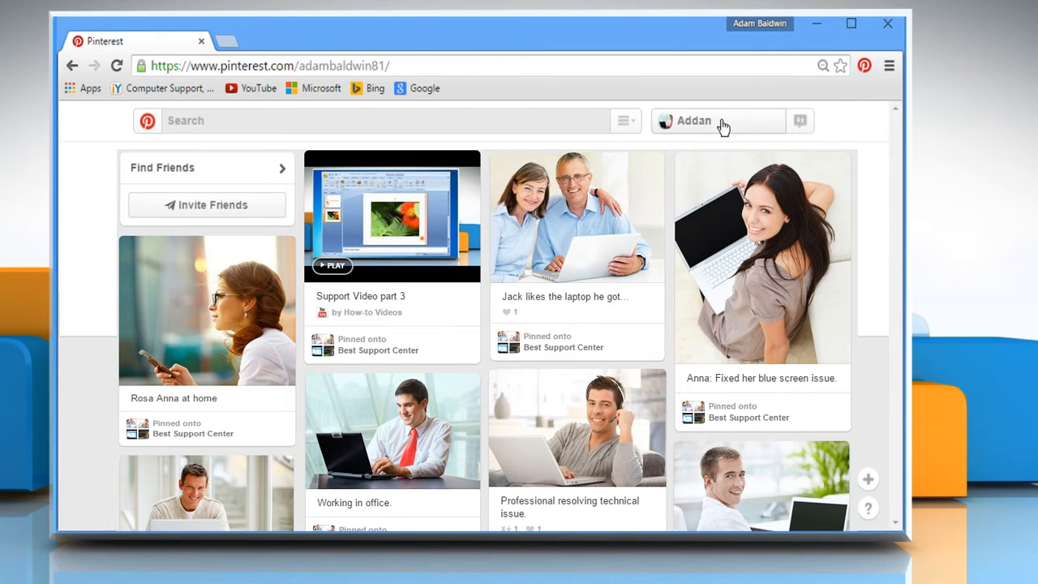
left_click(690, 120)
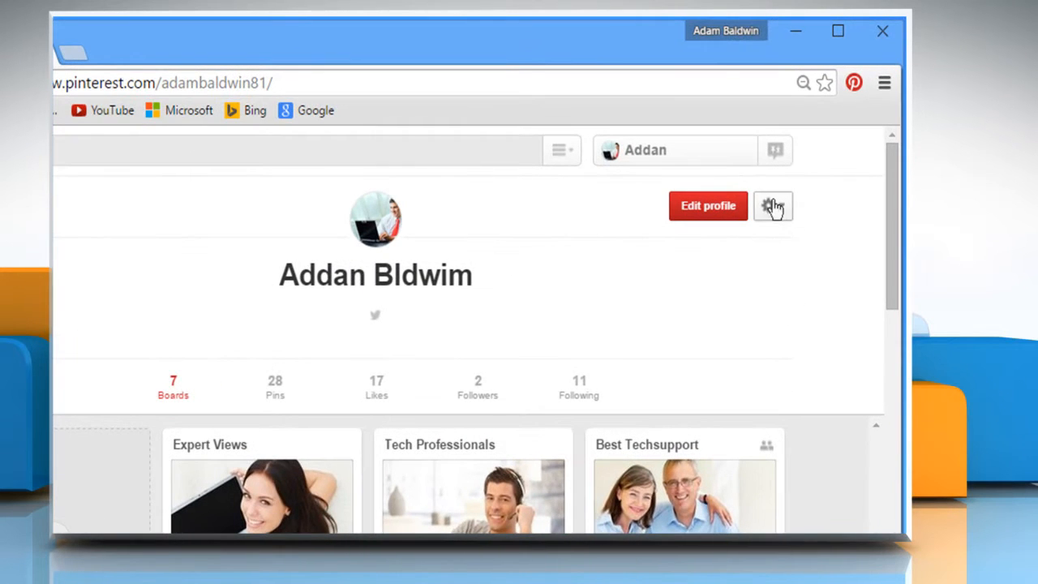
left_click(770, 204)
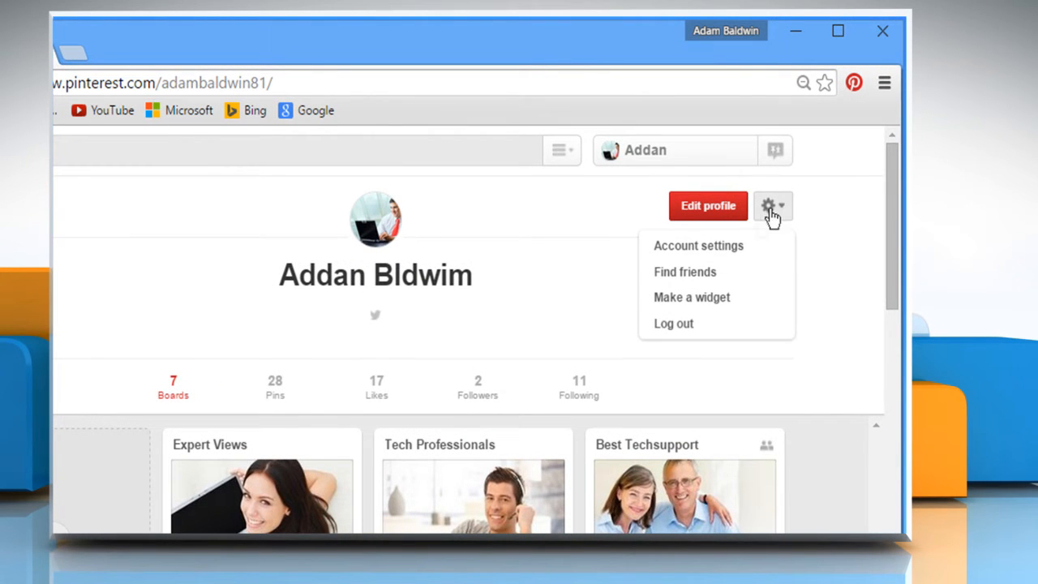
mouse_move(729, 250)
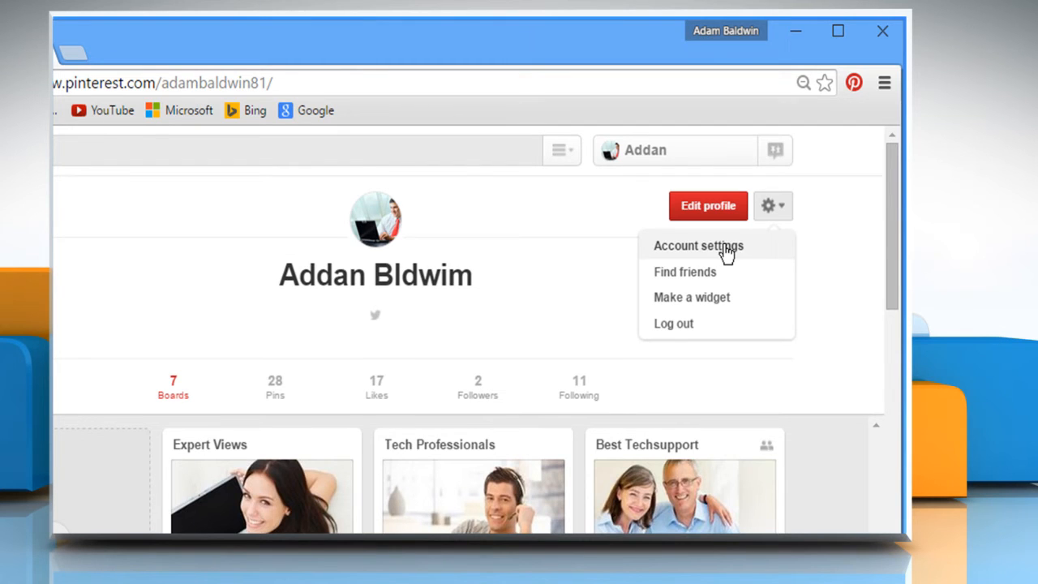
left_click(697, 246)
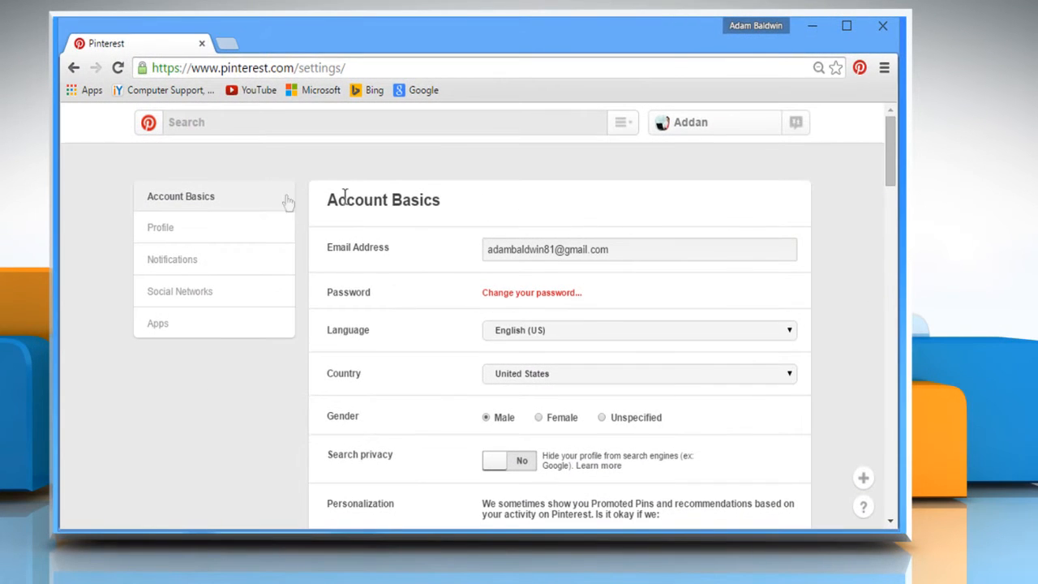
mouse_move(235, 285)
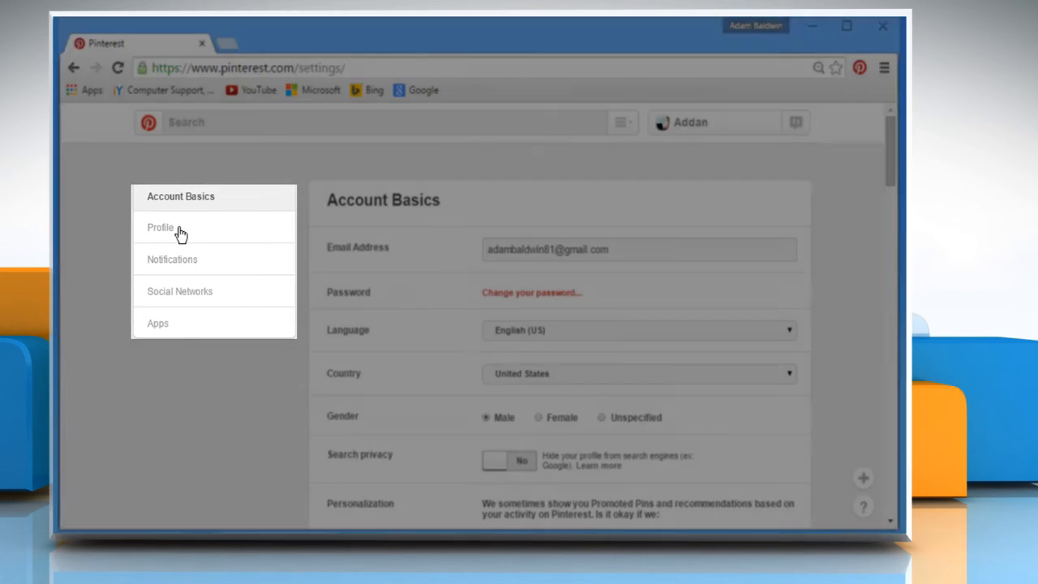
Step: Switch the settings page to the Profile section with name and username fields
left_click(160, 227)
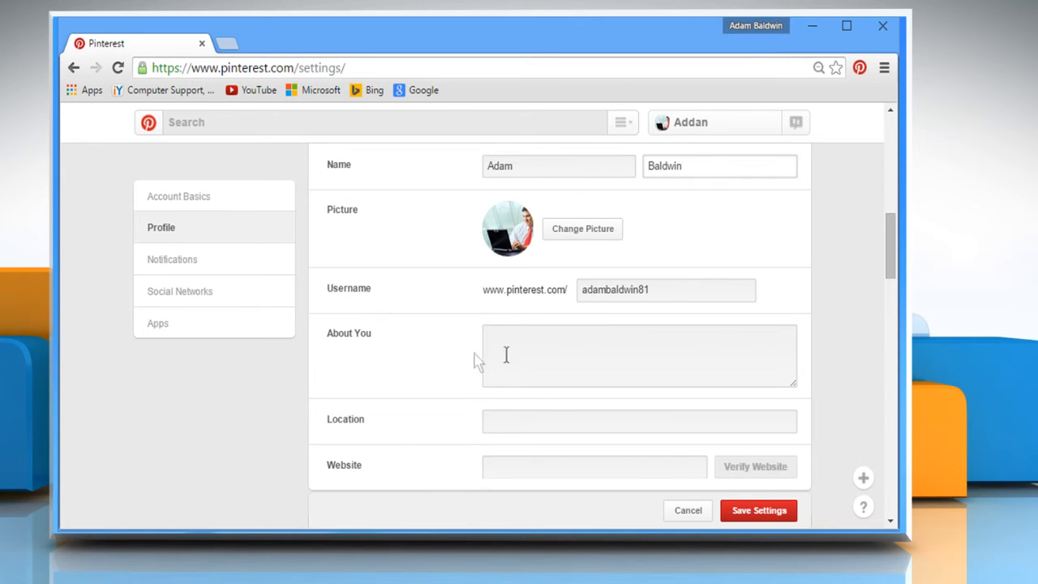
mouse_move(584, 460)
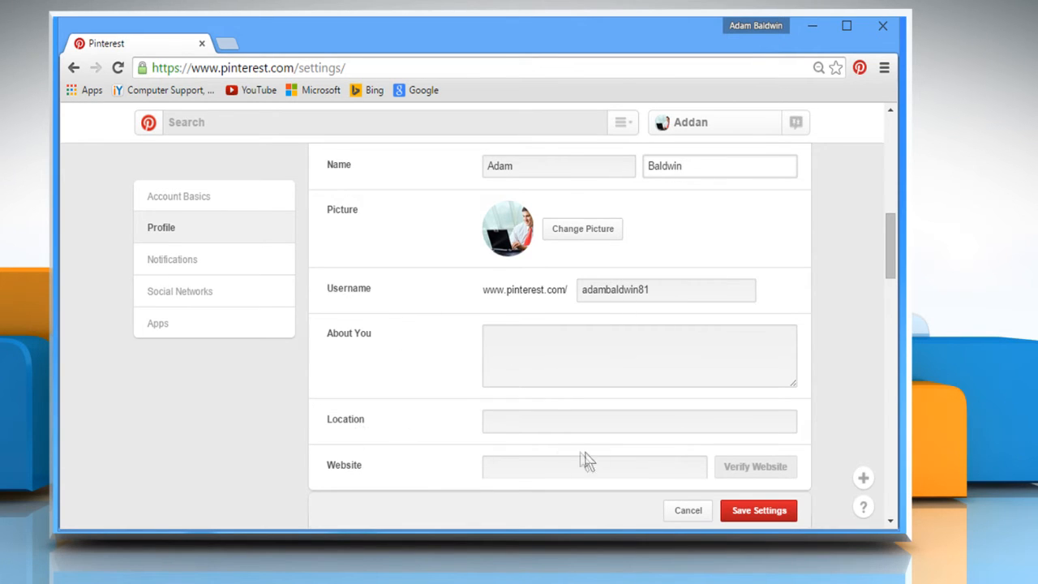
mouse_move(769, 515)
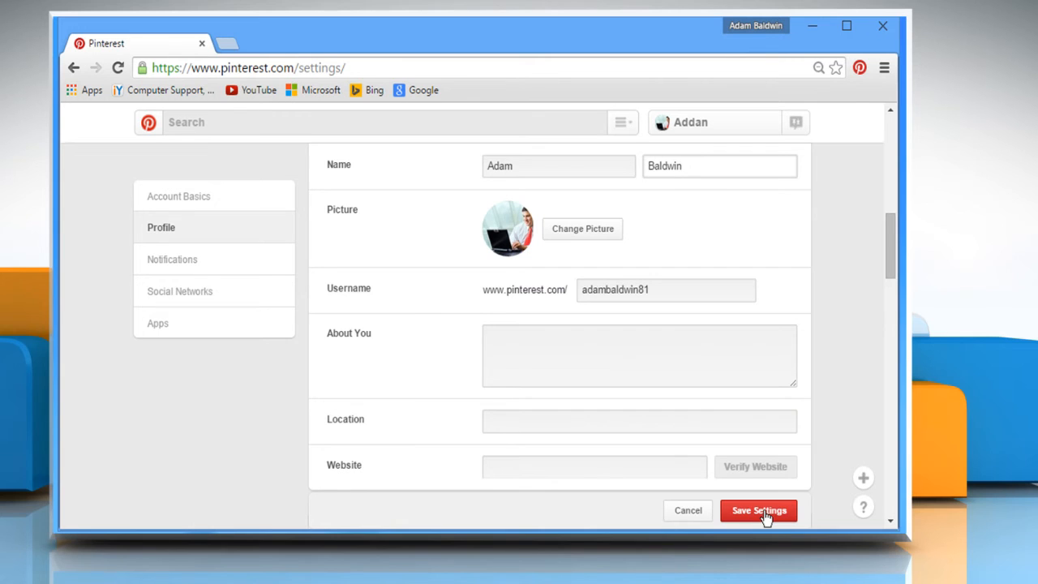
Step: Save the corrected profile name Adam Baldwin so the account name reads Adam
left_click(758, 509)
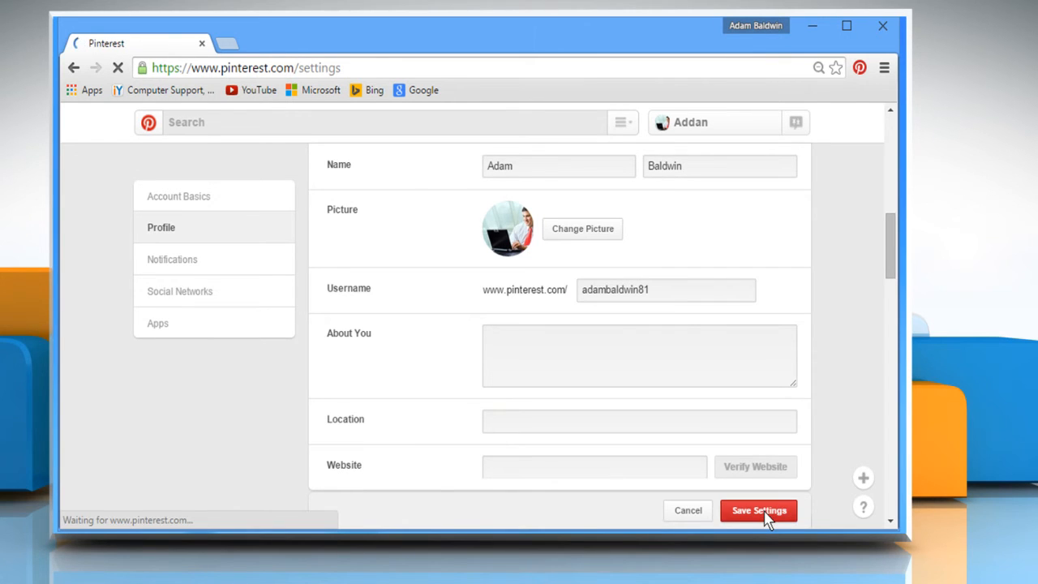
left_click(759, 509)
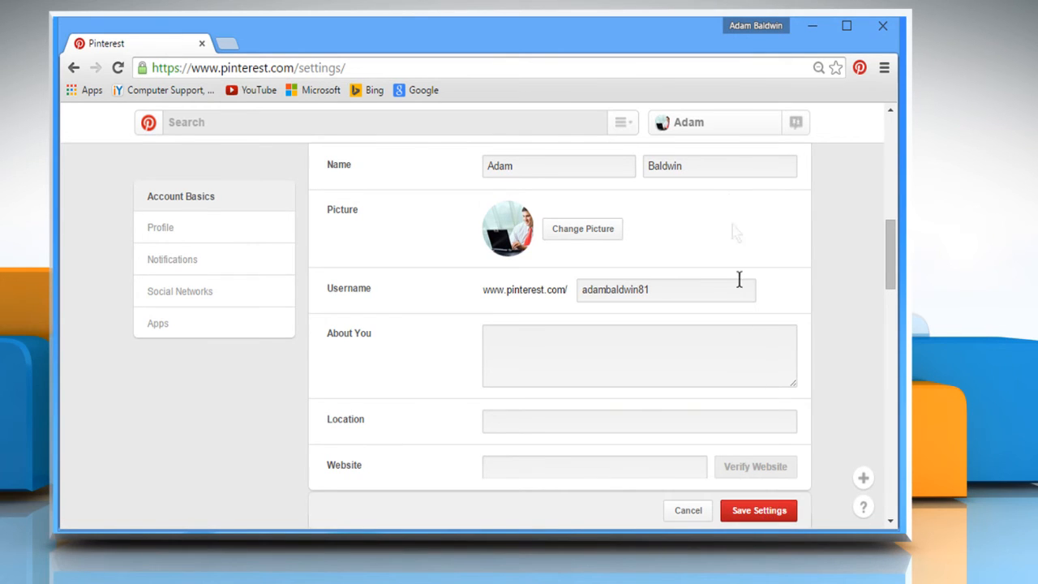
mouse_move(713, 130)
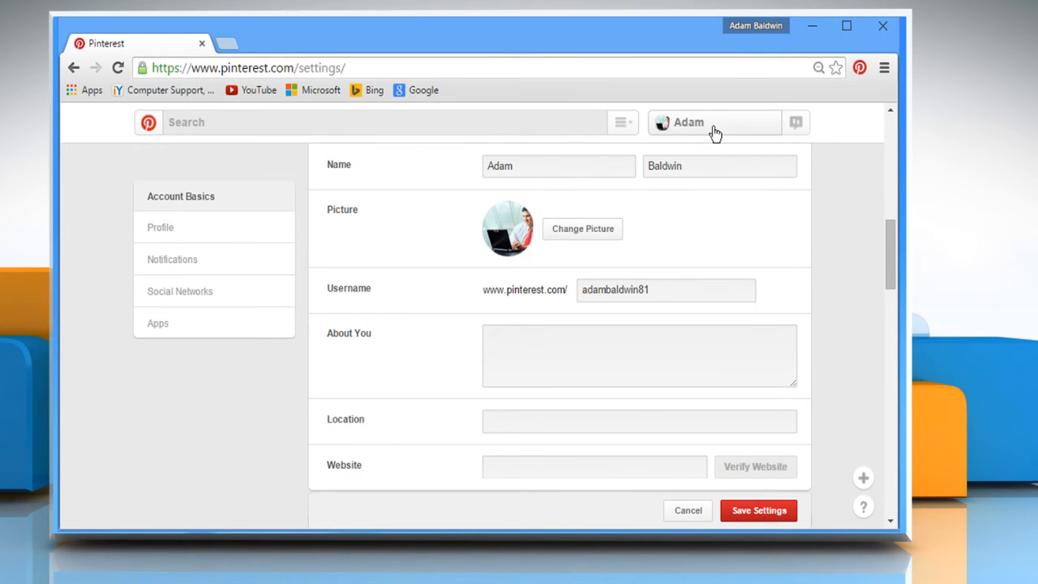